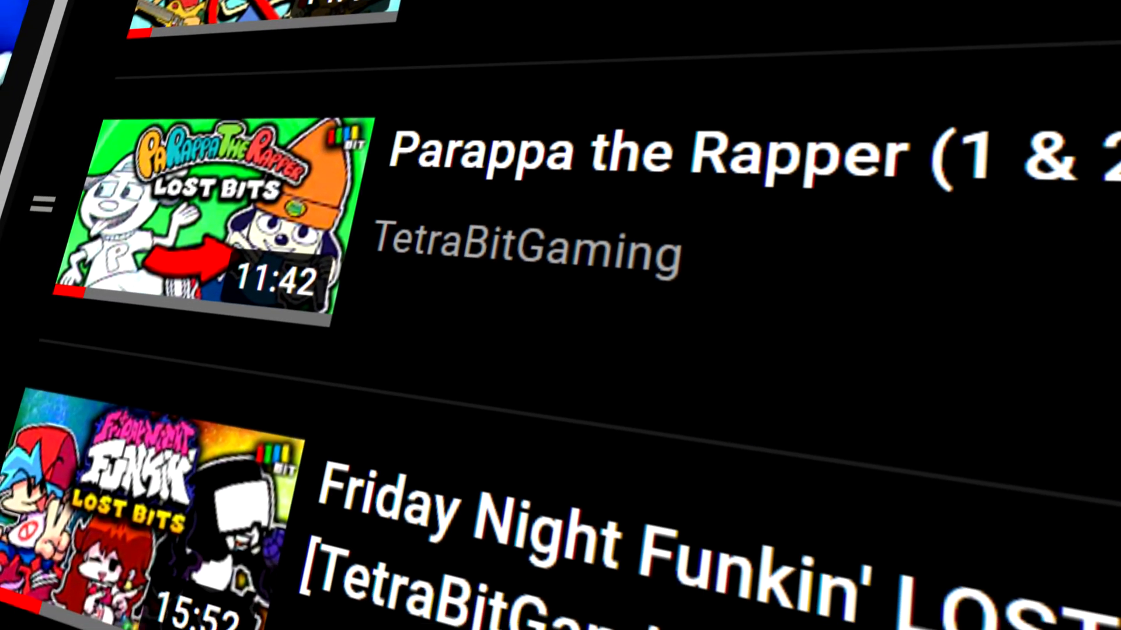
scroll(down, 3)
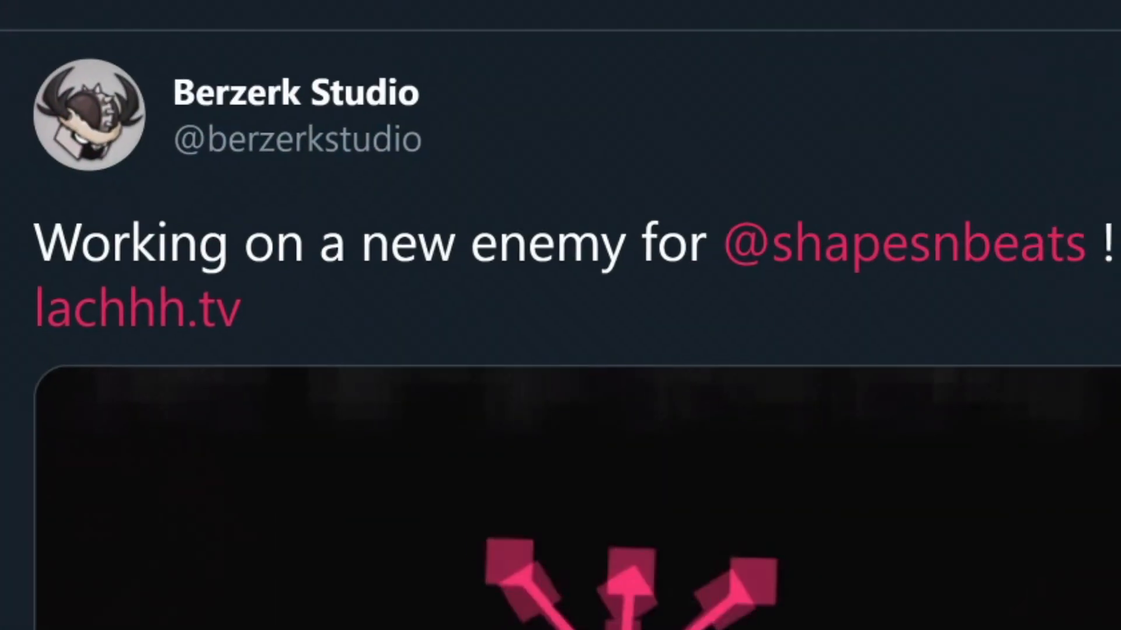
scroll(down, 3)
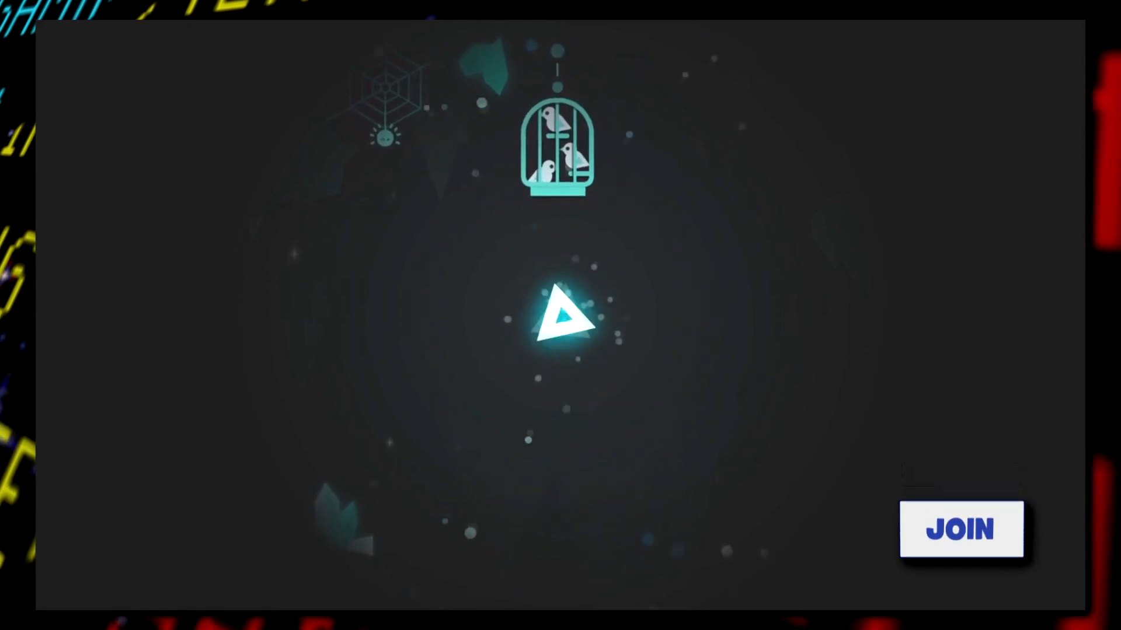
click(961, 529)
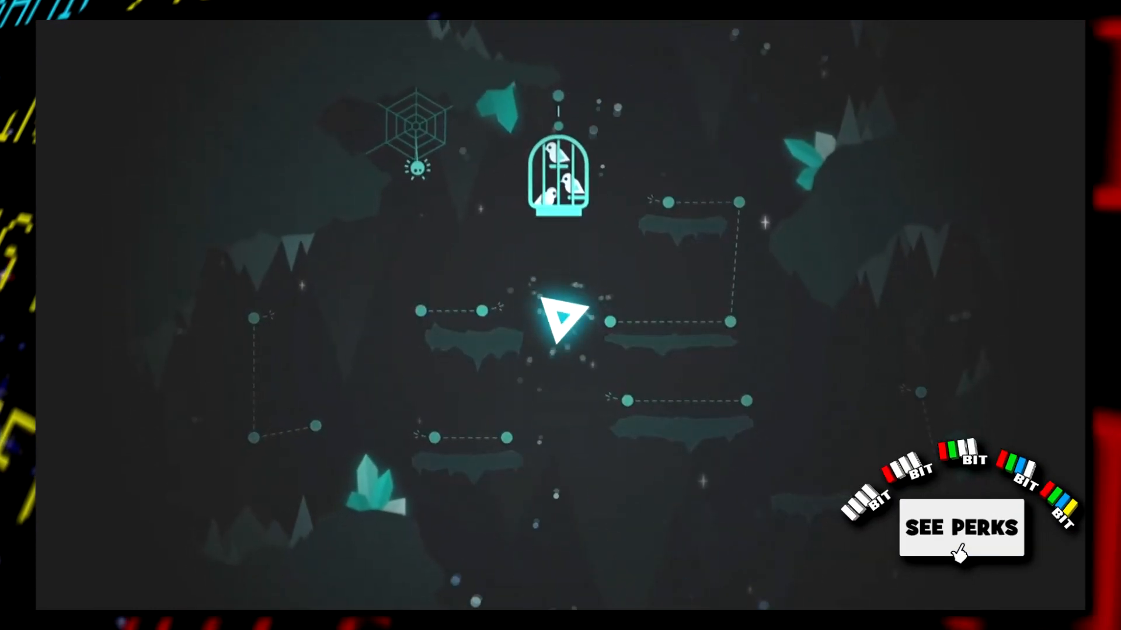